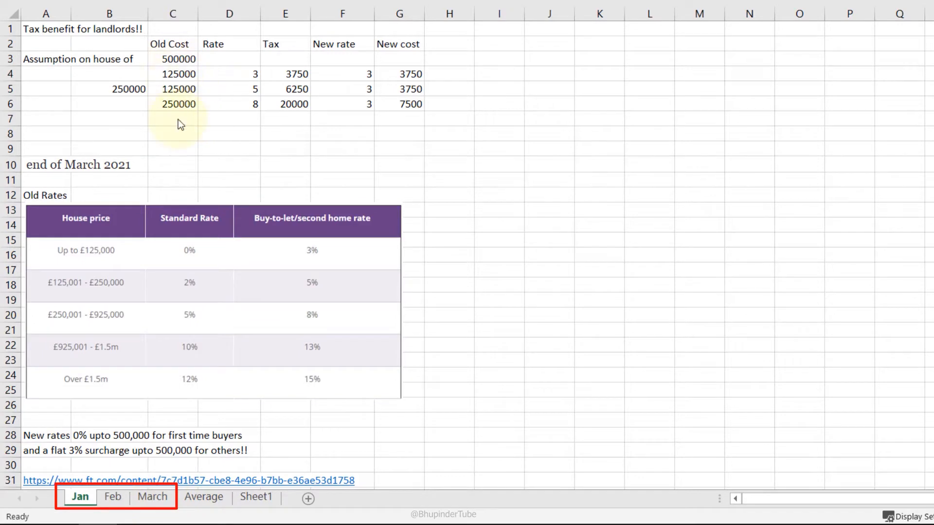
Step: Select B7, then group the Jan through March sheets with Shift
{"action": "left_click", "coordinate": [109, 119]}
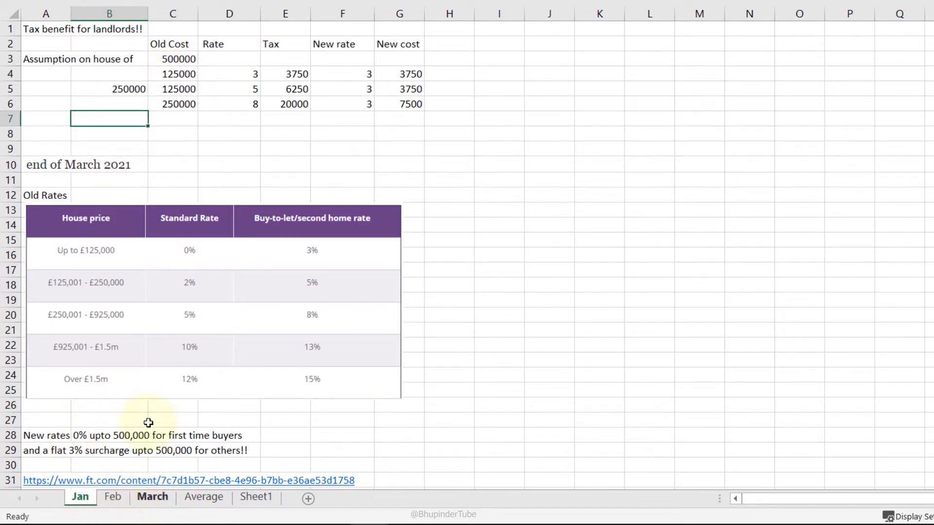
{"action": "left_click", "coordinate": [78, 496]}
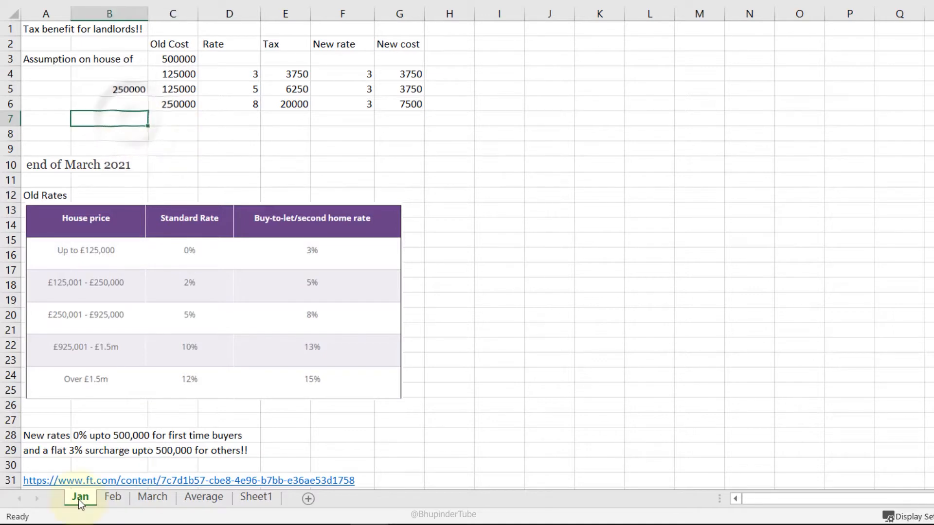
{"action": "key", "text": "shift"}
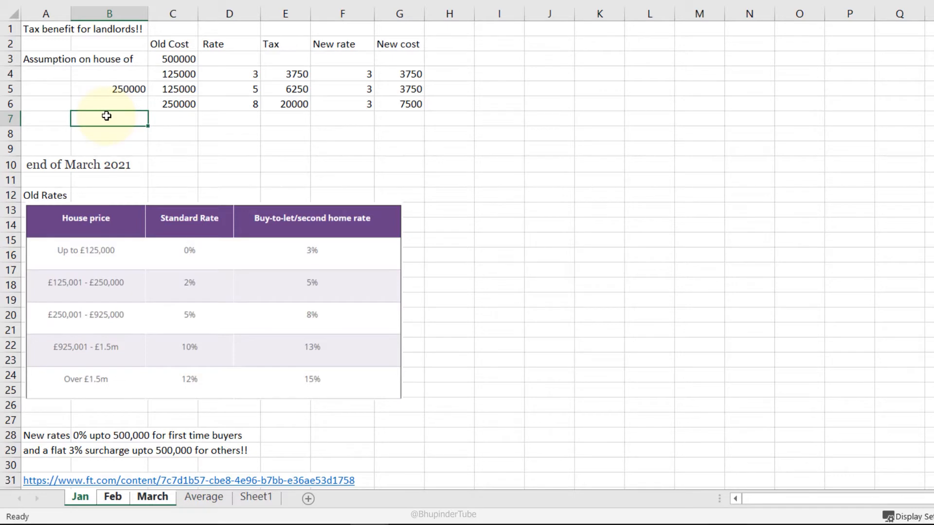
Step: Label B7 'Total' and sum Old Cost C3:C6 in C7, giving 1000000
{"action": "type", "text": "T"}
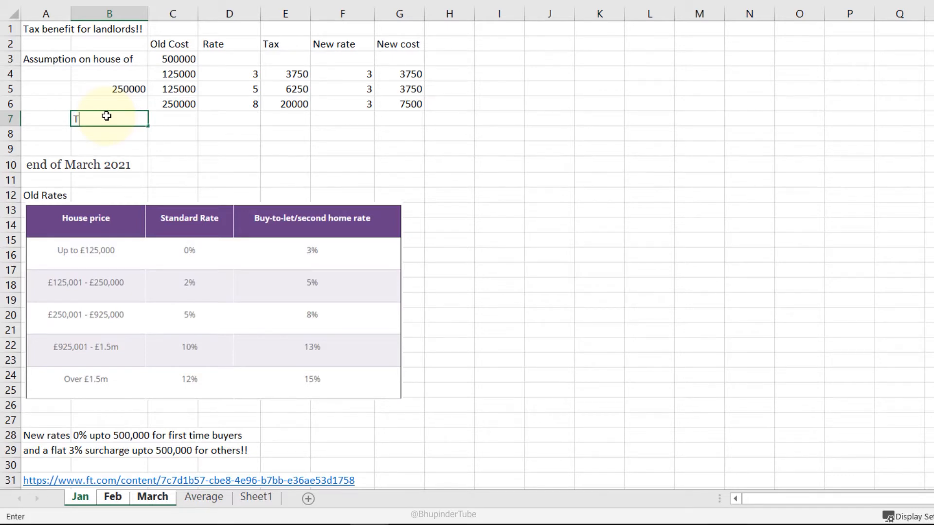
{"action": "type", "text": "=su"}
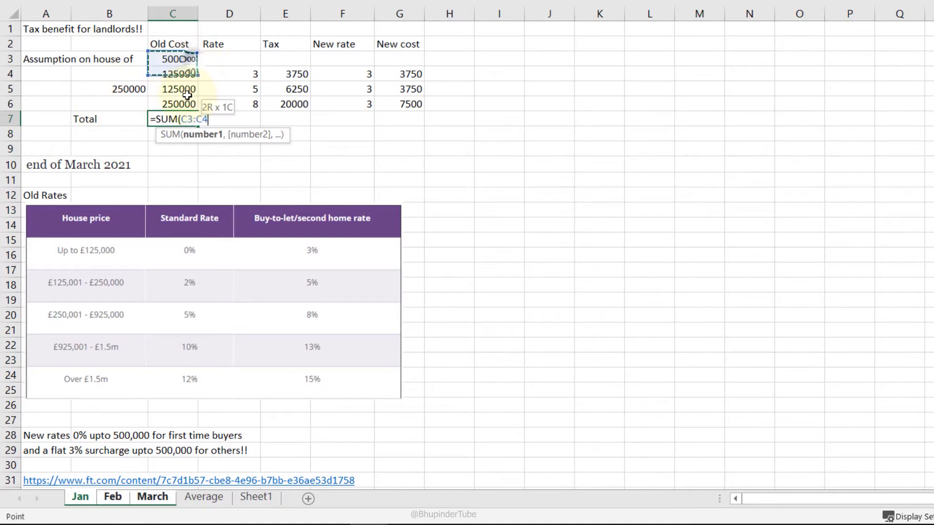
{"action": "left_click_drag", "start_coordinate": [174, 58], "coordinate": [173, 104]}
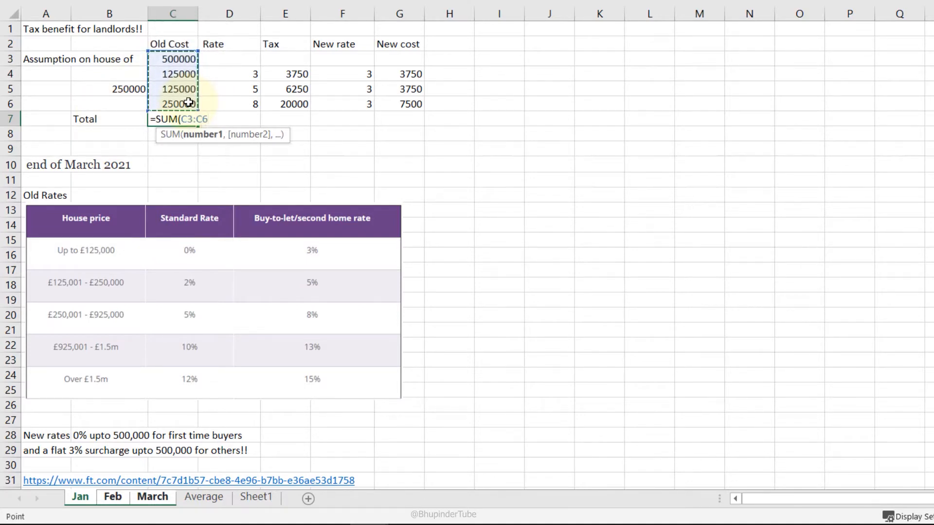
{"action": "left_click", "coordinate": [468, 216]}
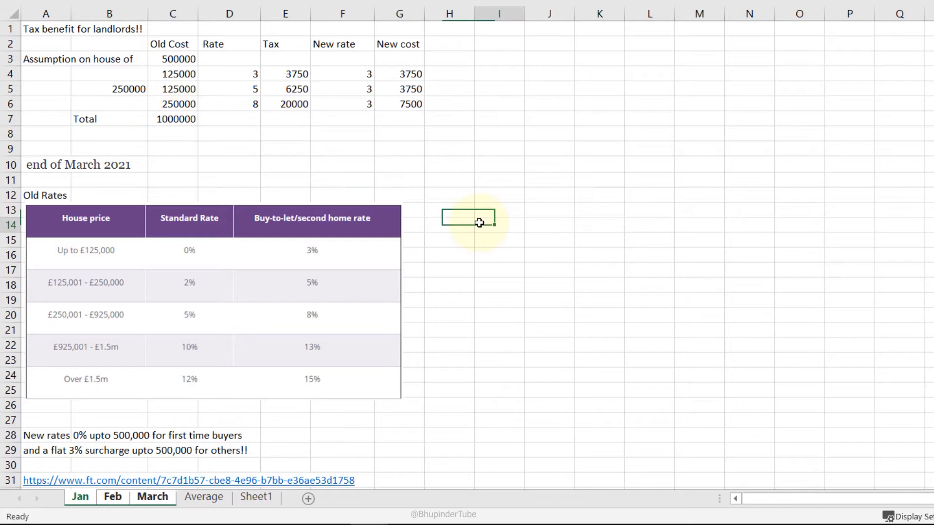
Step: Ungroup via the Average tab, check Feb and March totals, return to Average
{"action": "left_click", "coordinate": [203, 497]}
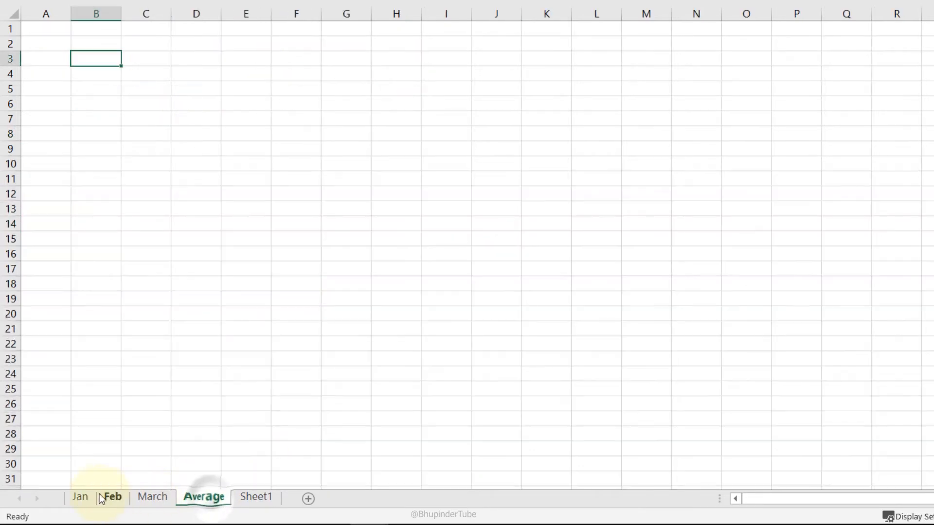
{"action": "left_click", "coordinate": [112, 497]}
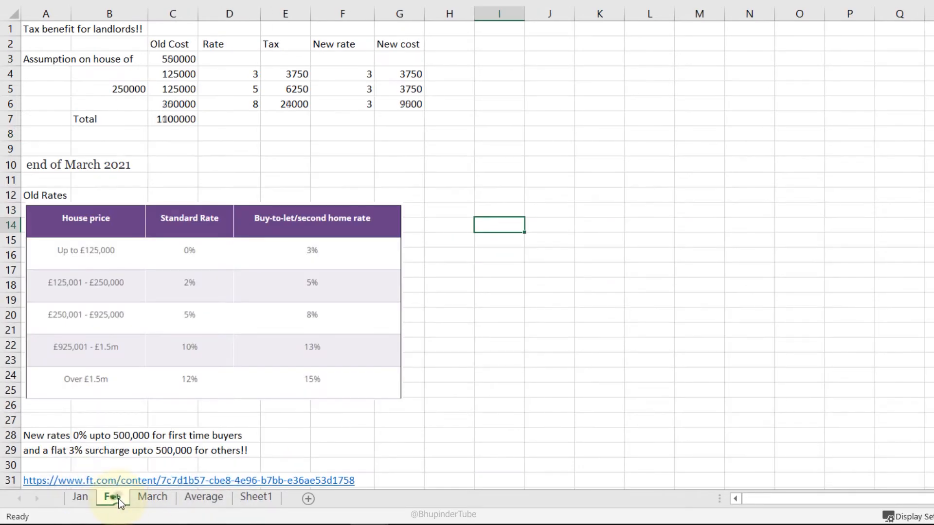
{"action": "left_click", "coordinate": [152, 497]}
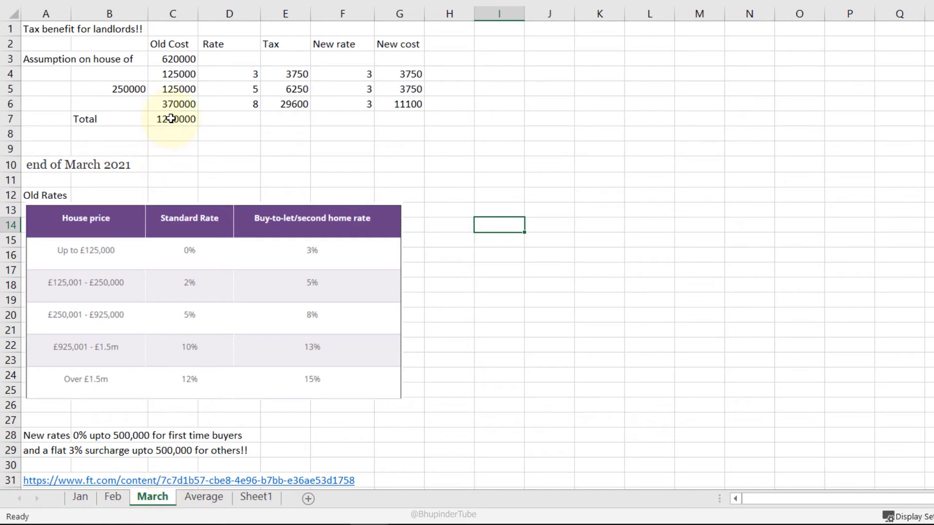
{"action": "left_click", "coordinate": [203, 497]}
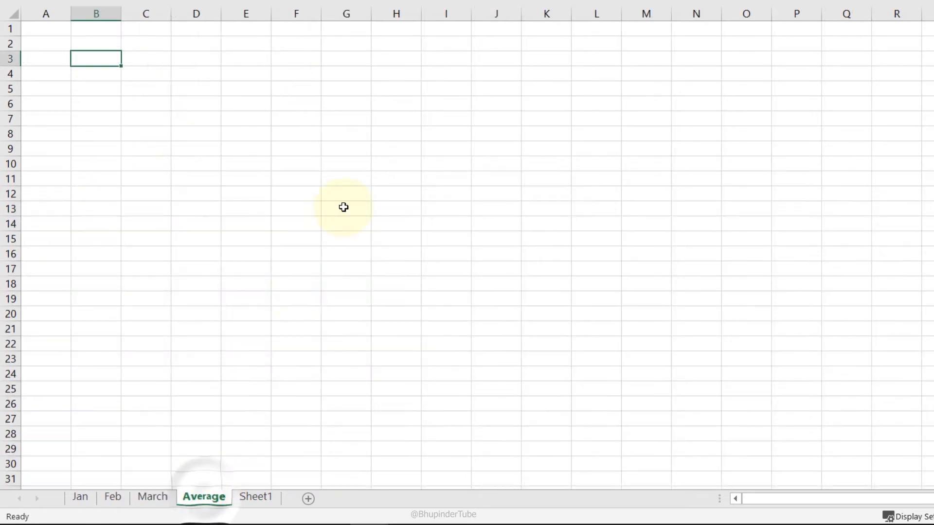
{"action": "mouse_move", "coordinate": [129, 76]}
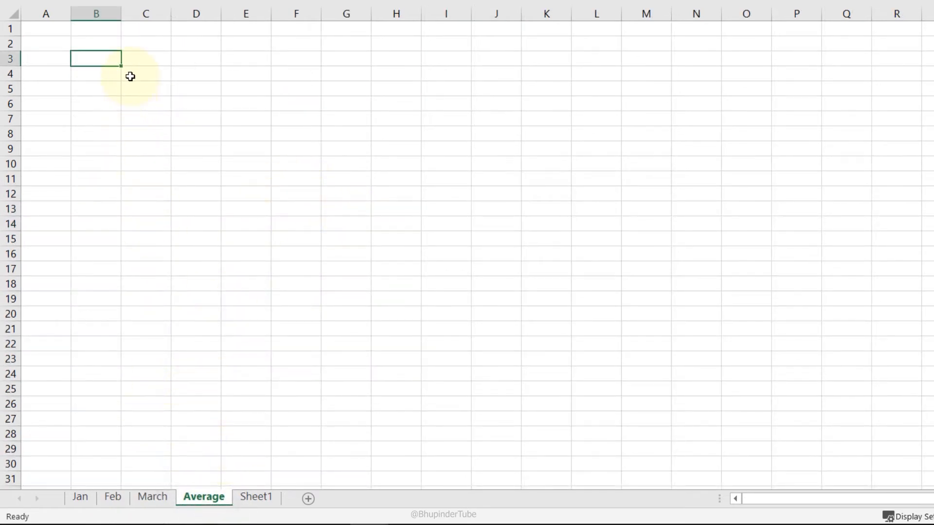
Step: Enter =AVERAGE(Jan:March!C7) in B3, returning 1113333
{"action": "type", "text": "="}
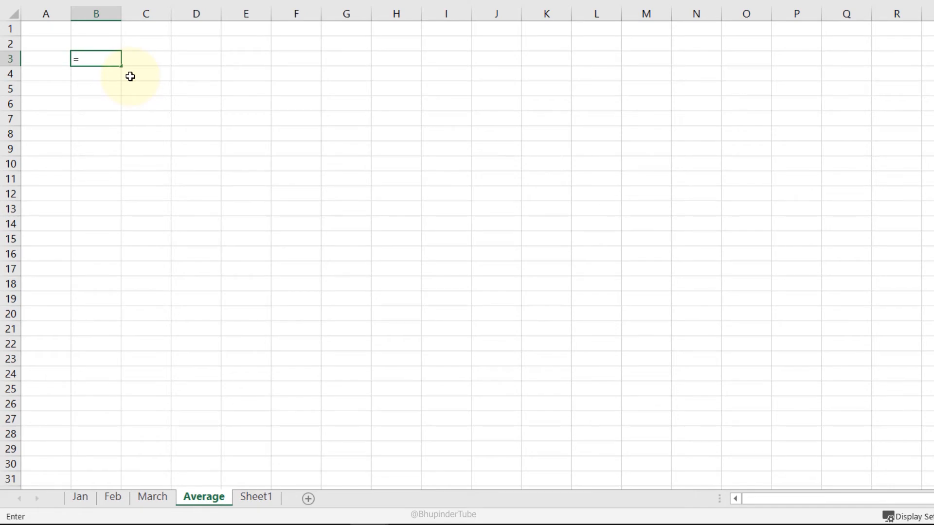
{"action": "type", "text": "AVERAGE("}
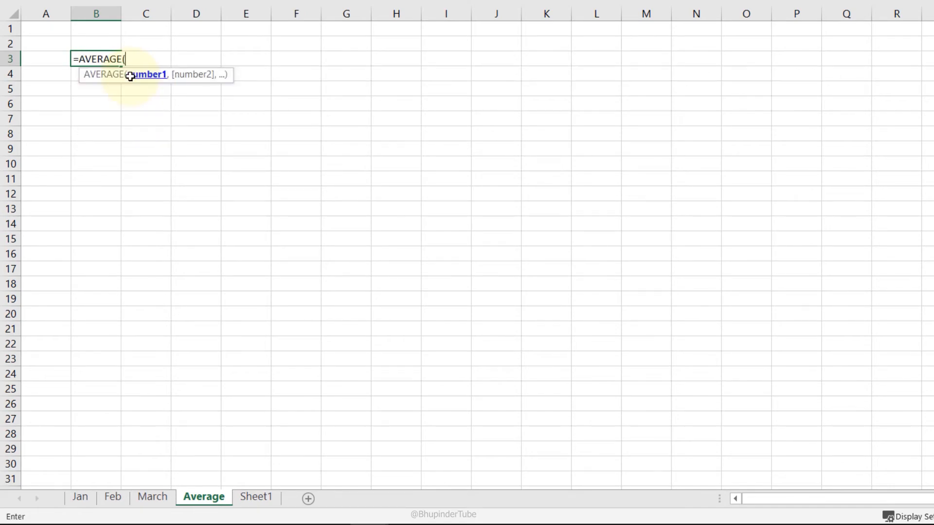
{"action": "left_click", "coordinate": [80, 496]}
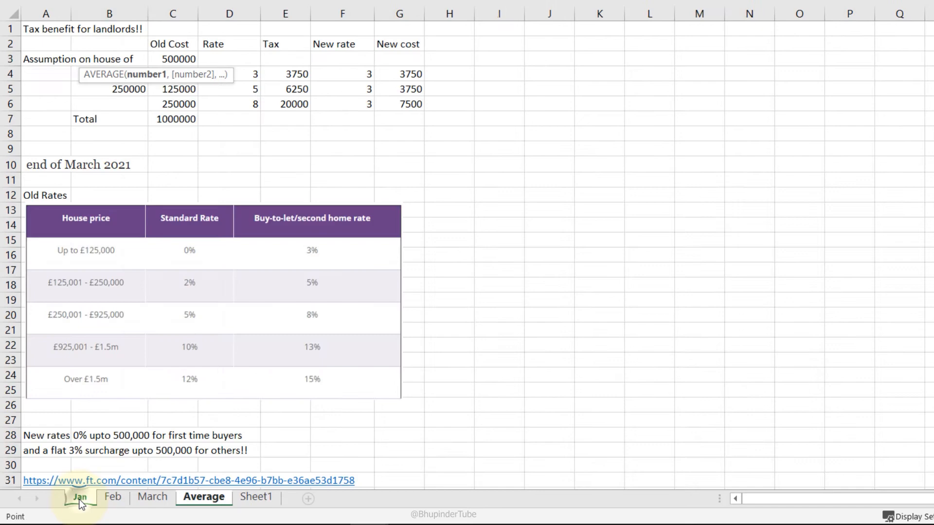
{"action": "key", "text": "shift"}
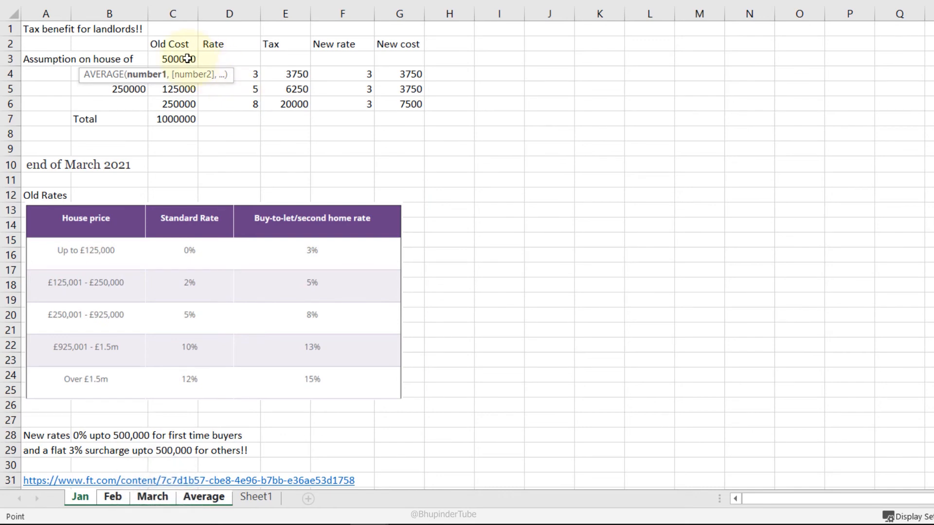
{"action": "left_click", "coordinate": [173, 119]}
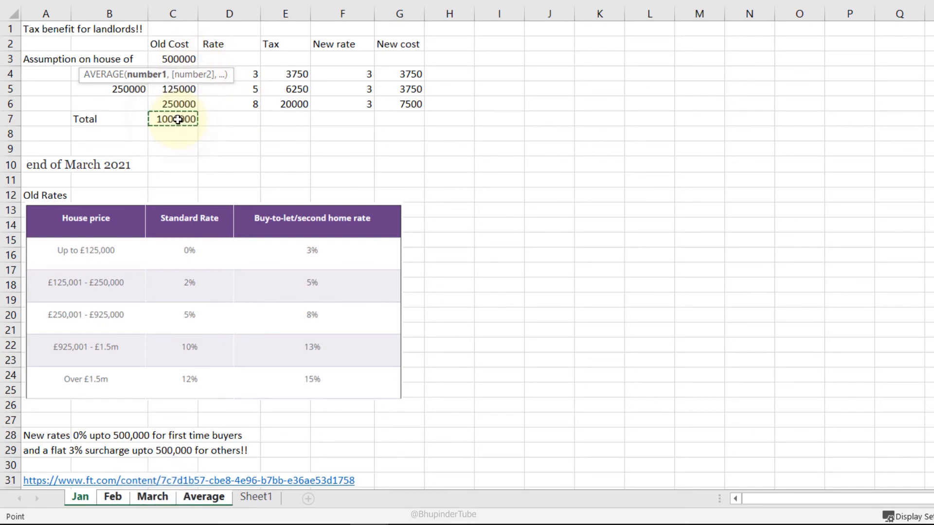
{"action": "left_click", "coordinate": [203, 497]}
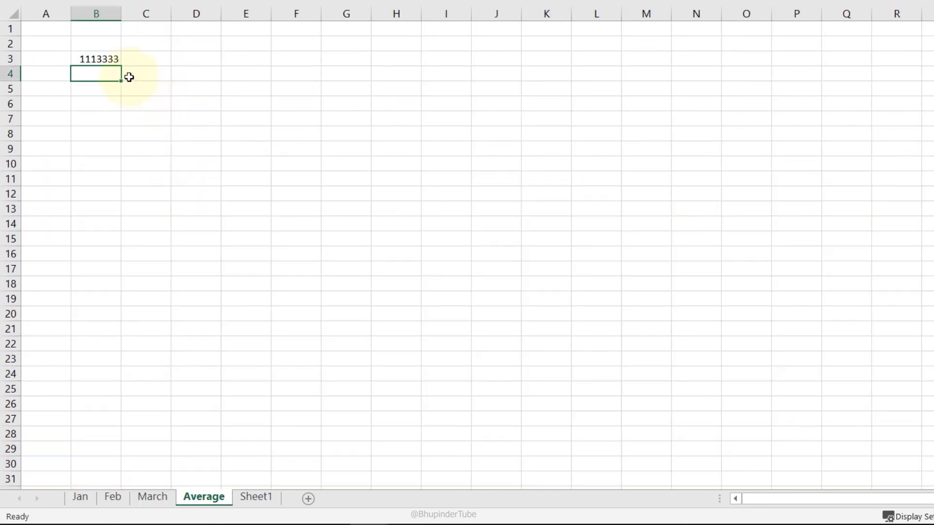